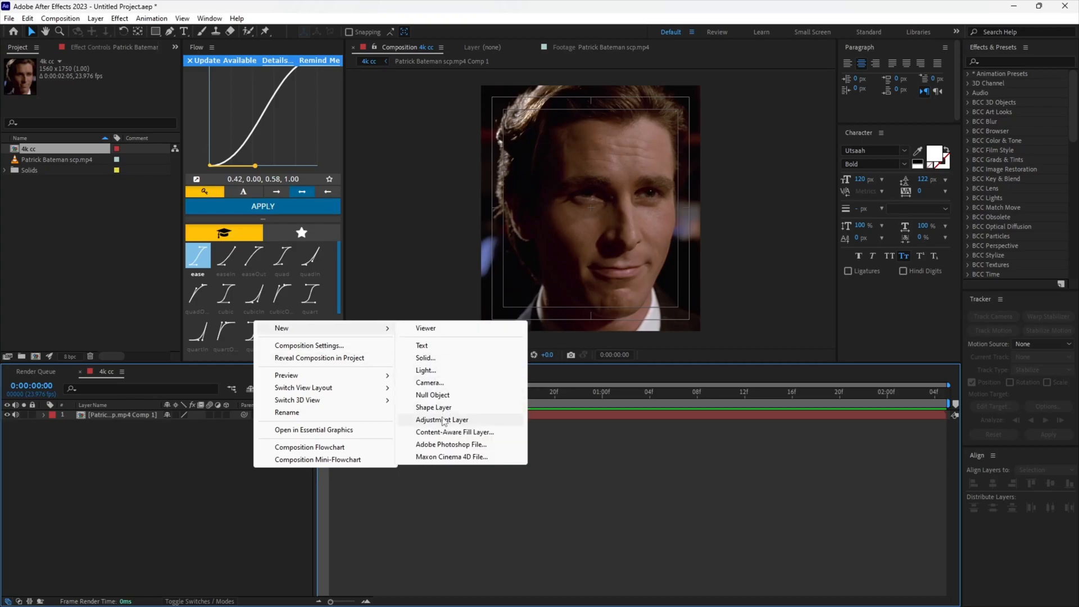
Create a new adjustment layer above the Patrick Bateman clip in the 4k cc composition
{"action": "left_click", "coordinate": [442, 419]}
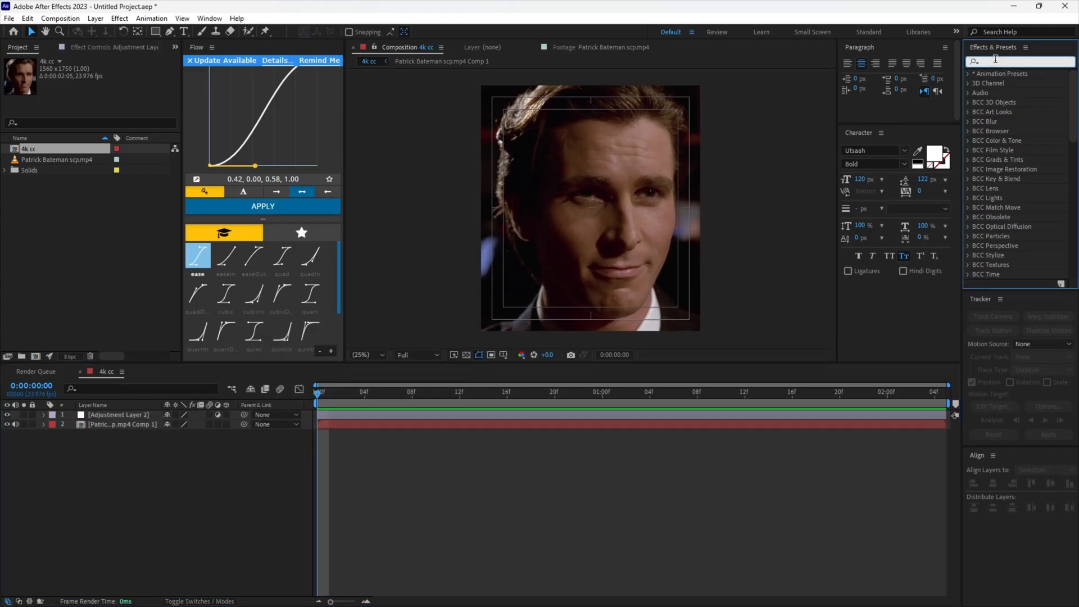
Apply S_Sharpen to the adjustment layer with Sharpen Amp 2 and Edge Threshold 0.27
{"action": "type", "text": "s_shar"}
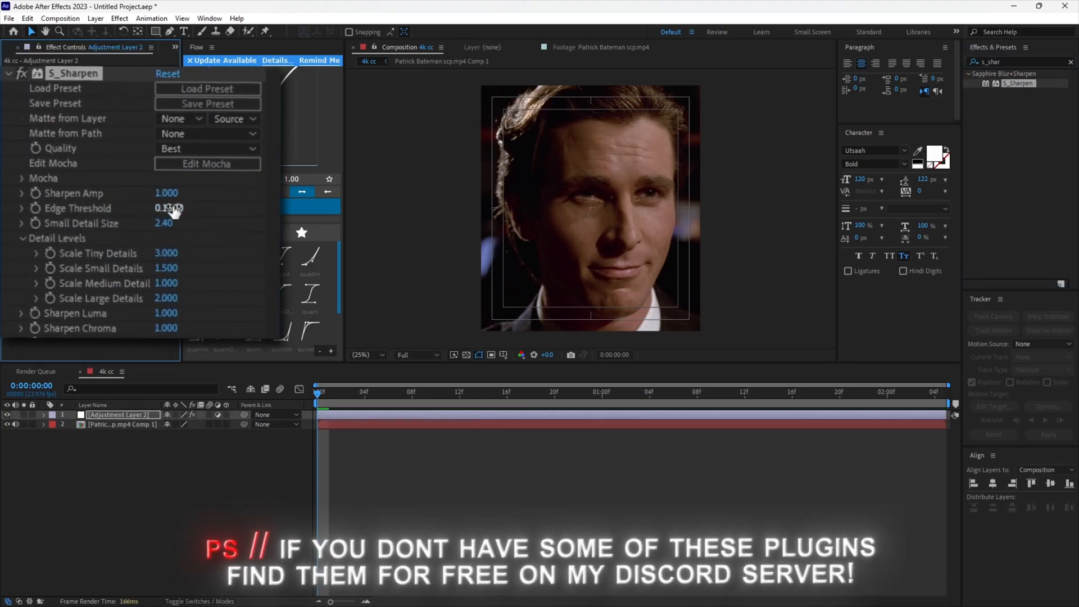
{"action": "left_click", "coordinate": [166, 192]}
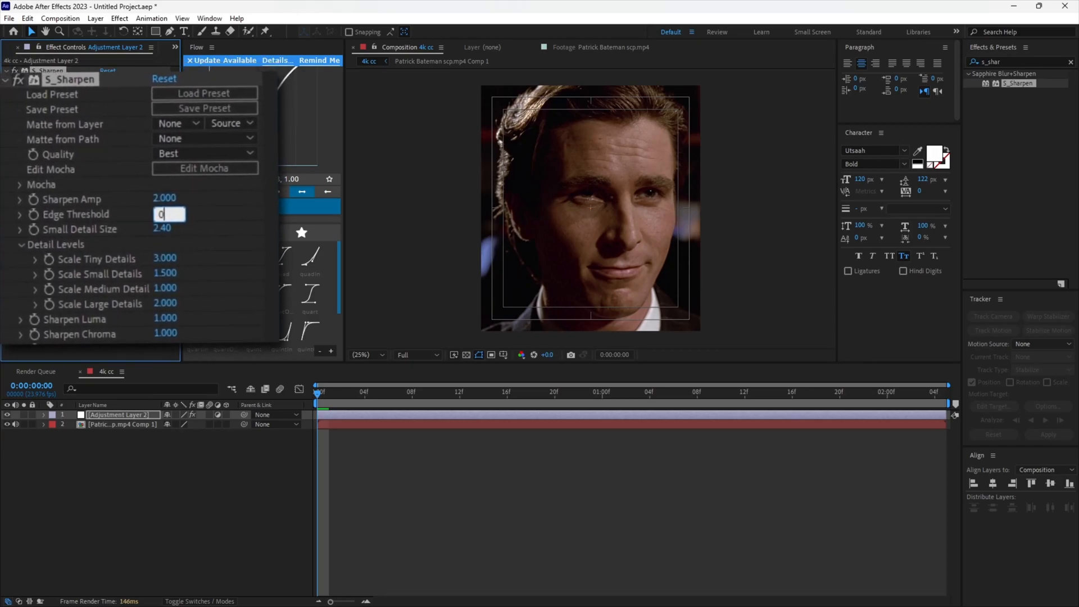
{"action": "type", "text": "0.2700"}
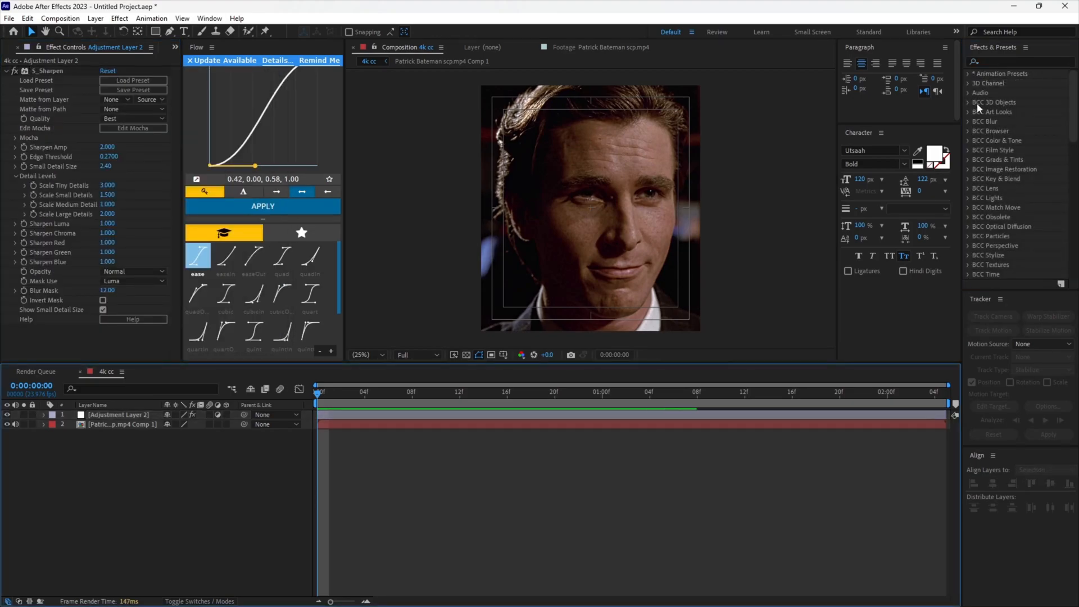
Apply Blur & Sharpen > Unsharp Mask after S_Sharpen and collapse the S_Sharpen settings
{"action": "type", "text": "unsharp"}
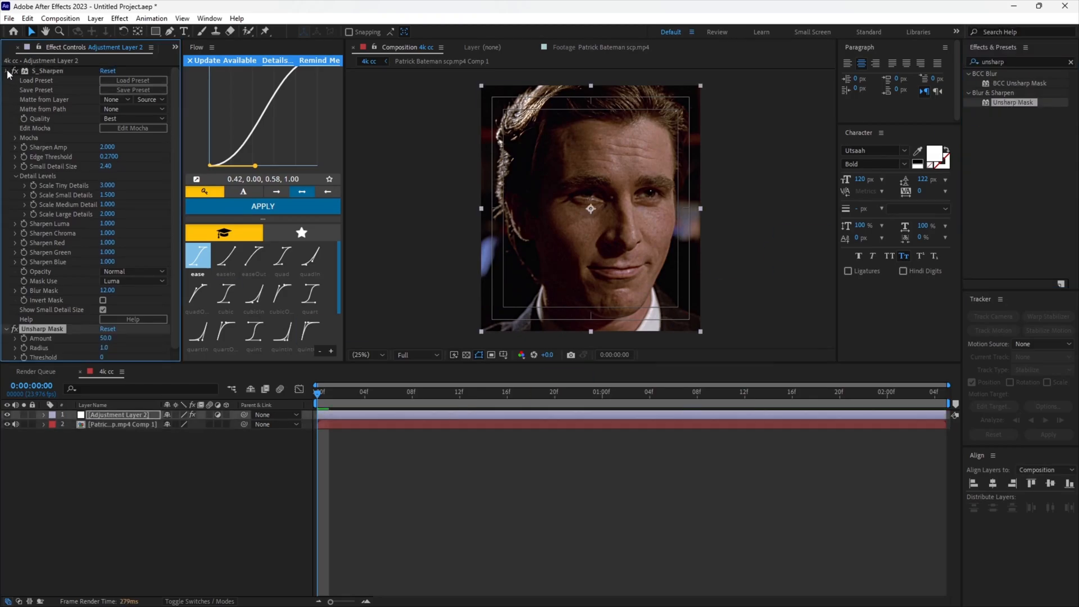
{"action": "left_click", "coordinate": [7, 71]}
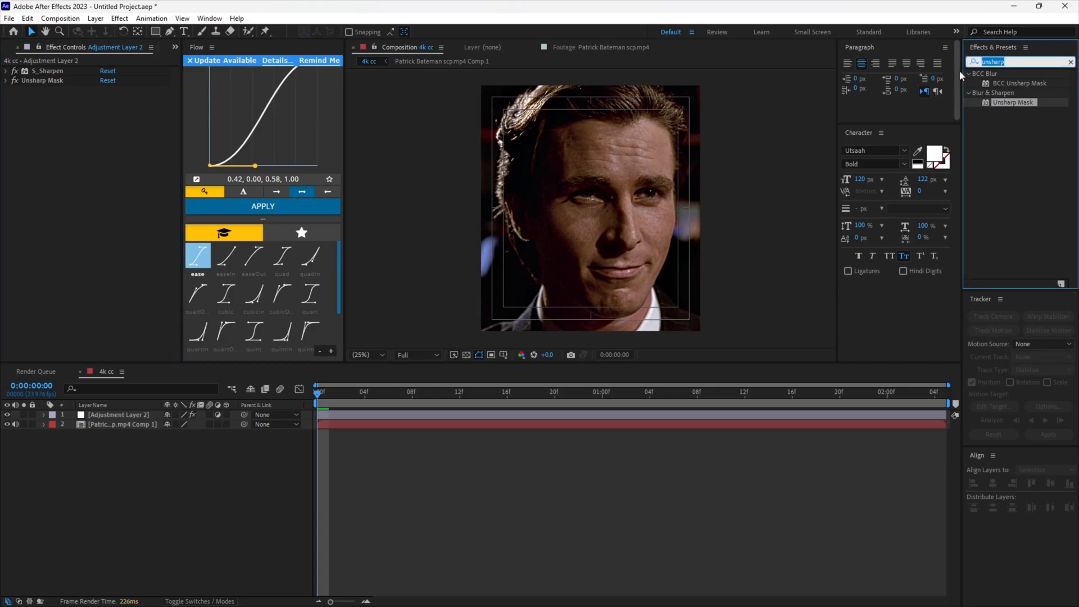
Apply Auto Contrast and Auto Color from Color Correction after Unsharp Mask
{"action": "type", "text": "auto c"}
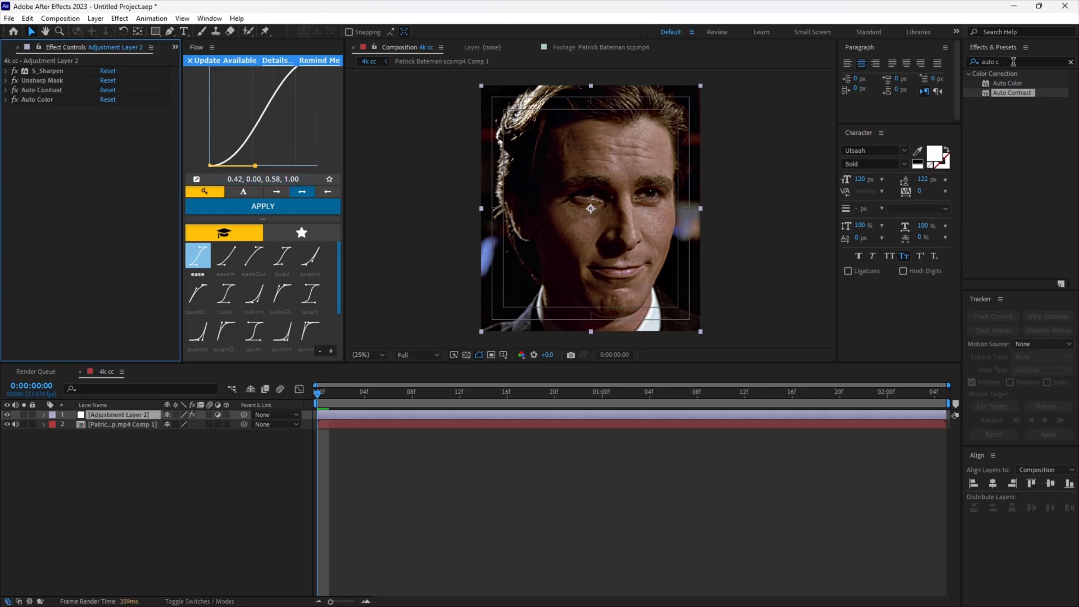
Apply RG Magic Bullet Looks to the adjustment layer and open its Looks editor
{"action": "type", "text": "looks"}
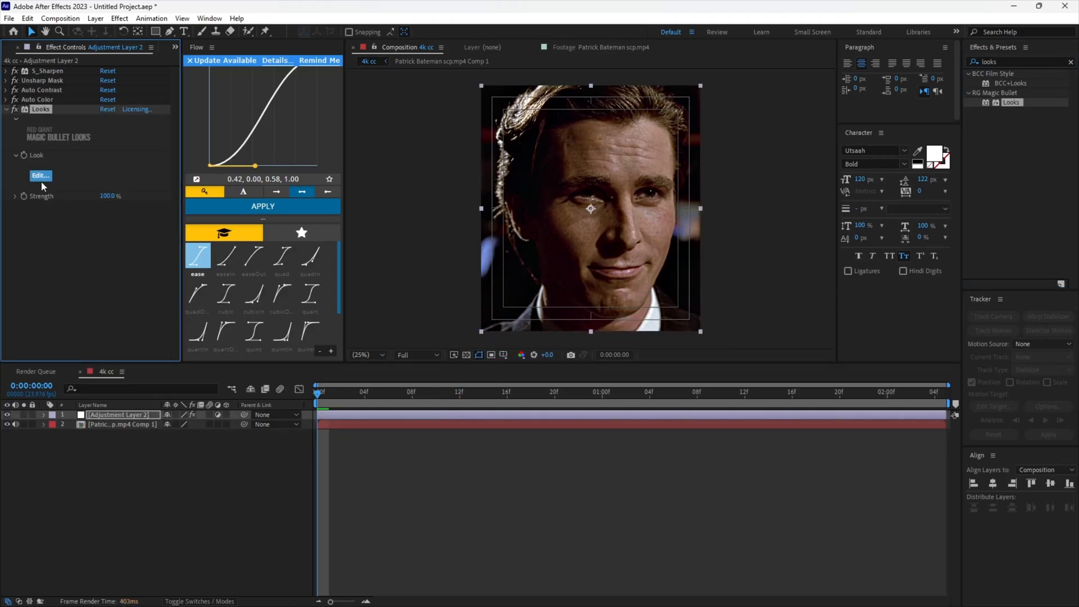
{"action": "left_click", "coordinate": [40, 176]}
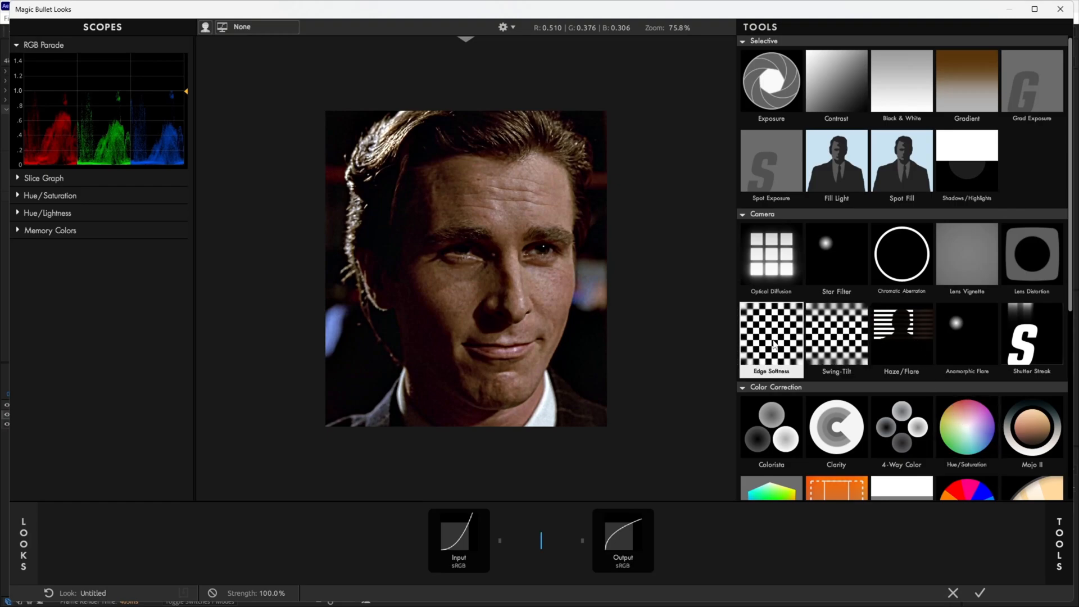
Add the Camera > Edge Softness tool to the look and resize its on-screen circle
{"action": "left_click", "coordinate": [771, 337]}
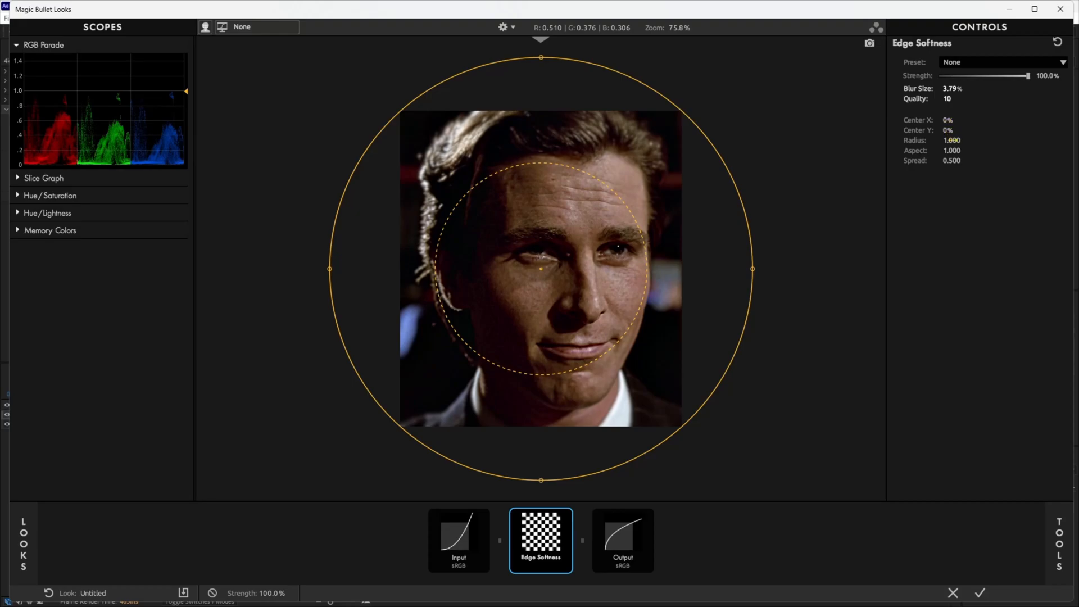
{"action": "left_click_drag", "start_coordinate": [752, 269], "coordinate": [864, 268]}
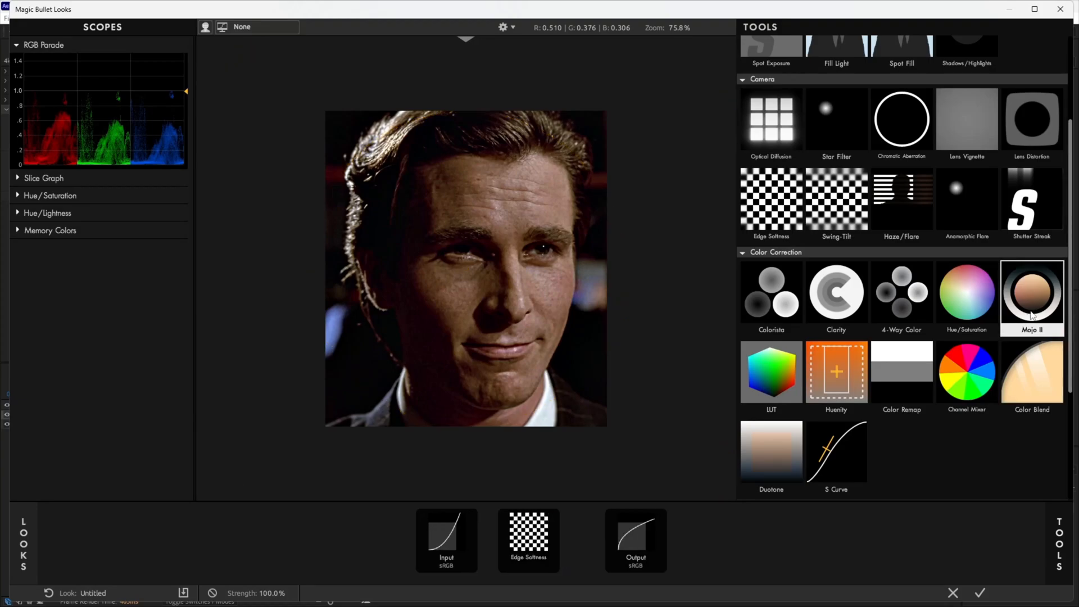
Add the Mojo II color tool after Edge Softness with strength about 9%
{"action": "left_click", "coordinate": [1032, 292]}
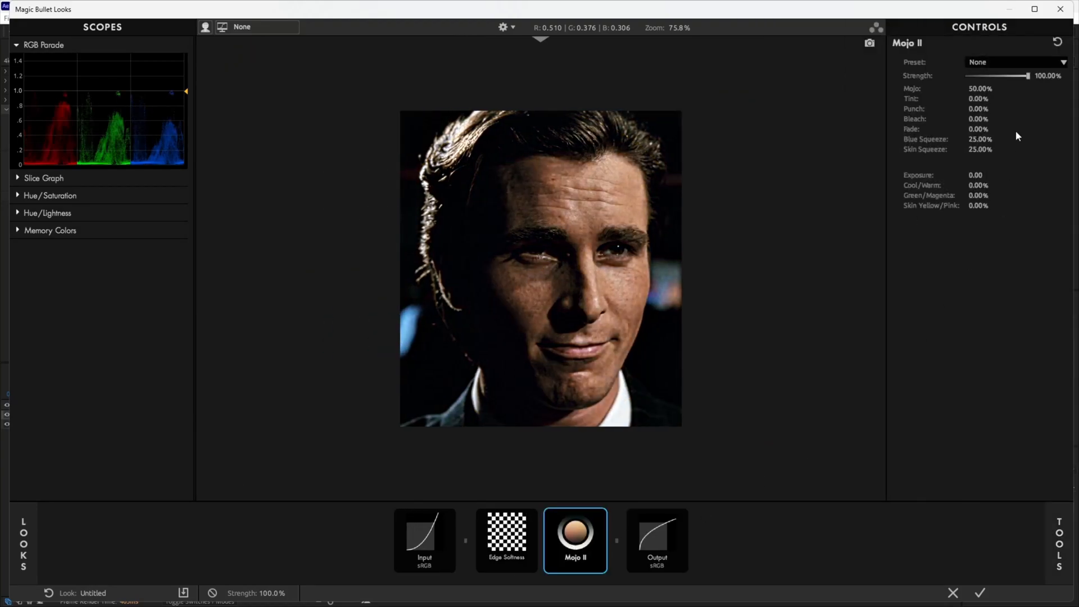
{"action": "left_click_drag", "start_coordinate": [1025, 76], "coordinate": [972, 76]}
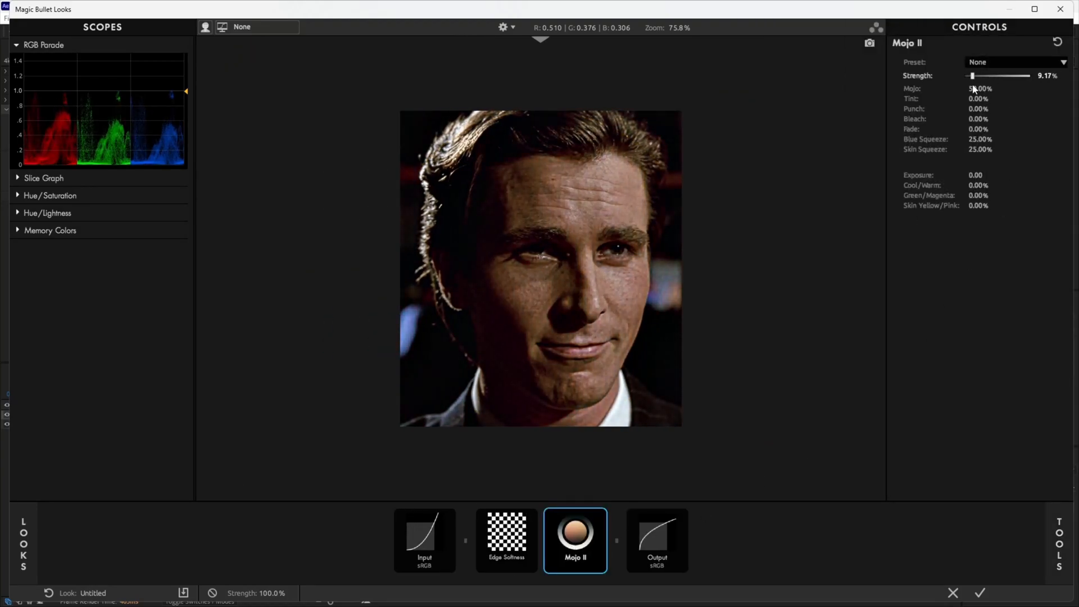